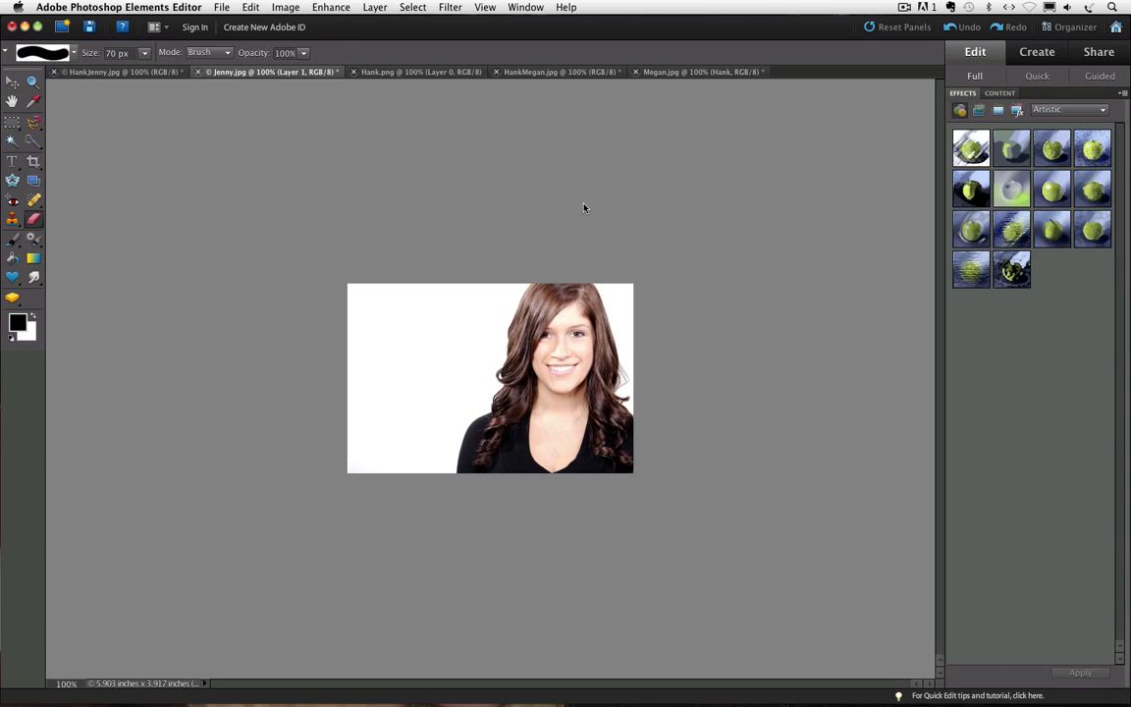
pyautogui.moveTo(74, 281)
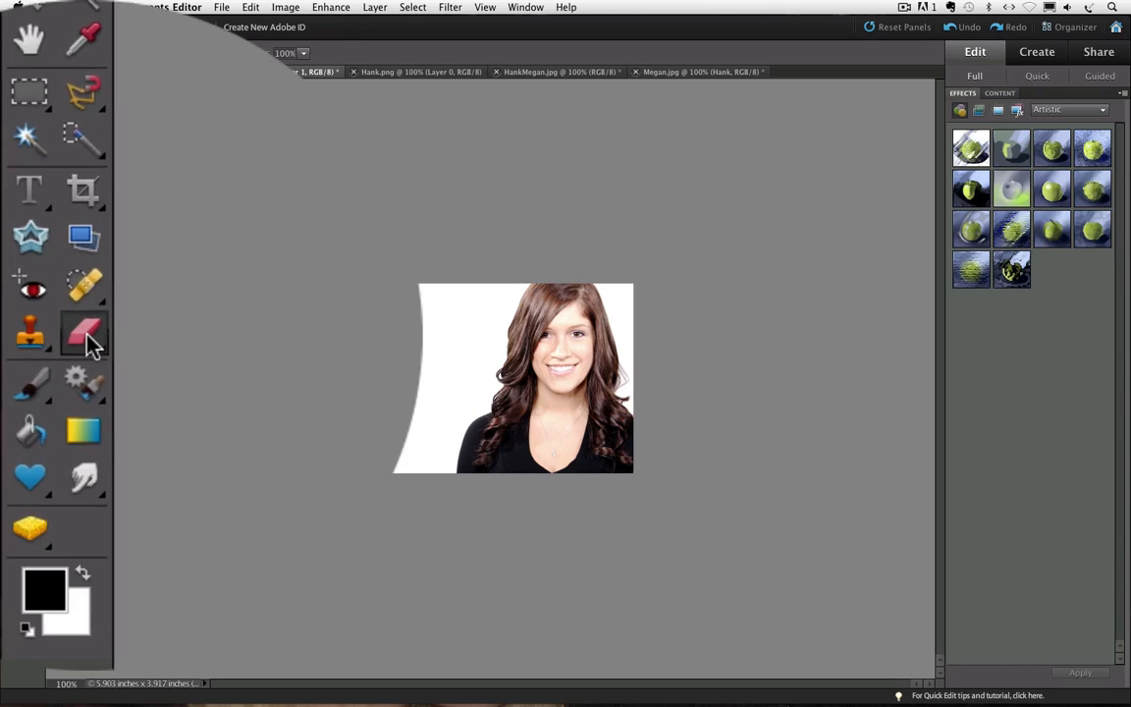
# Step: Switch to the Eraser tool, leaving the 70 px brush ready on the Jenny photo
pyautogui.click(82, 334)
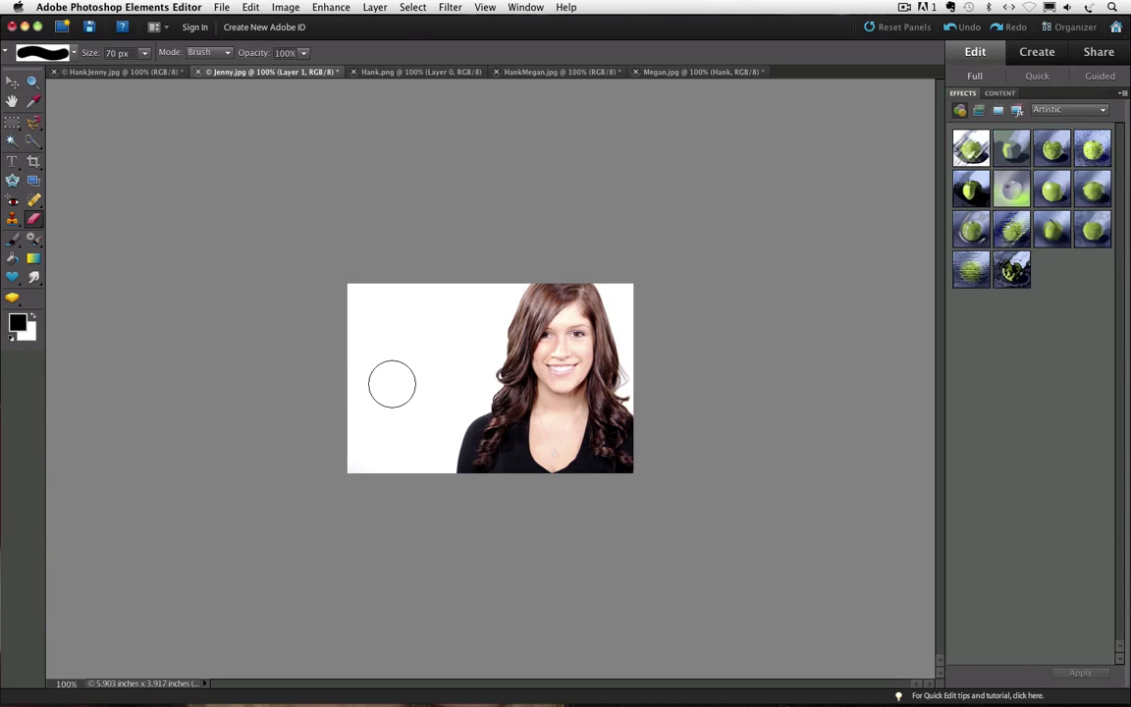
pyautogui.moveTo(402, 381)
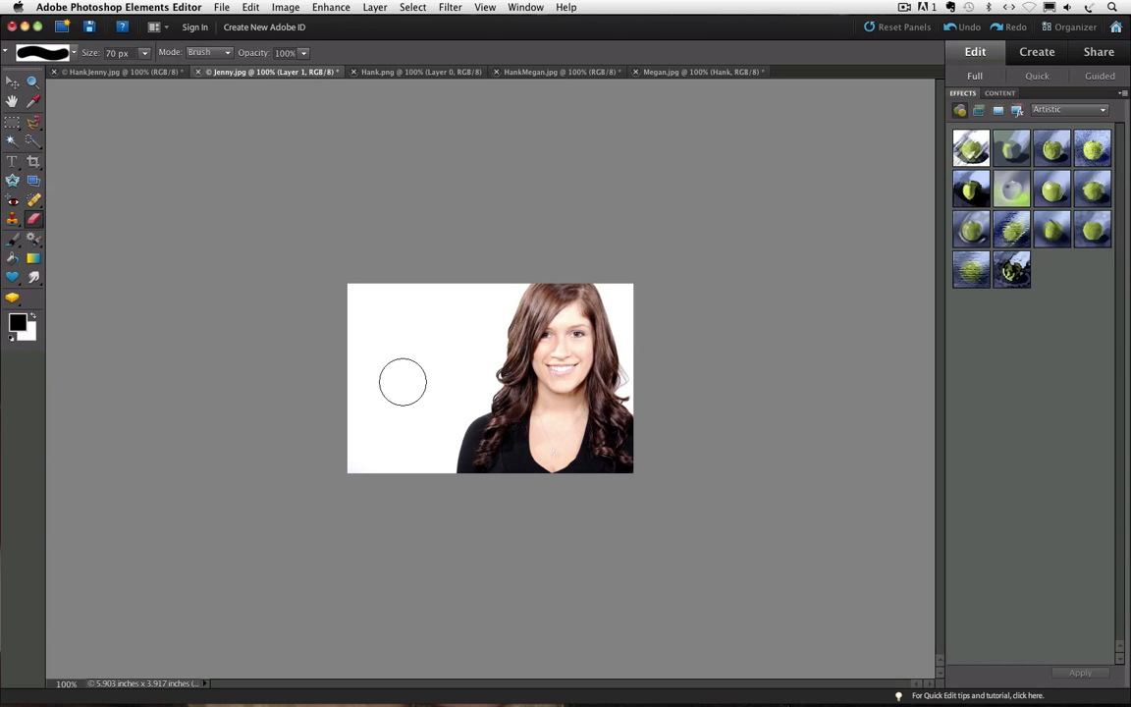
pyautogui.moveTo(153, 106)
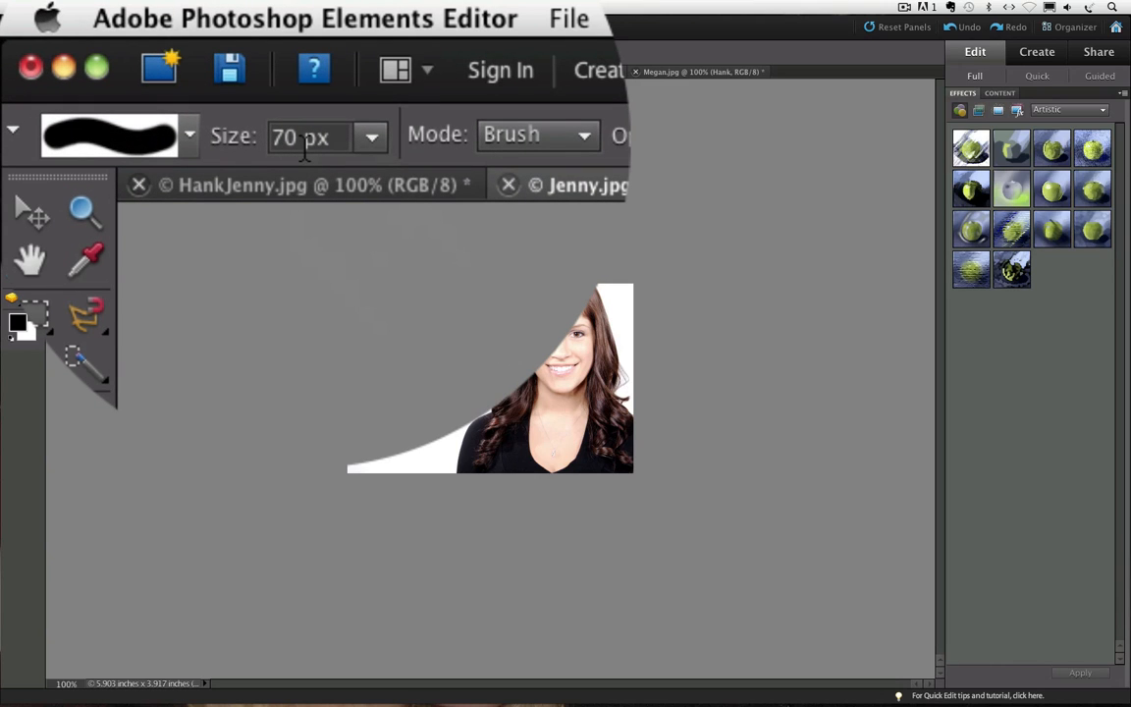
# Step: Reduce the eraser brush size from 70 px to 59 px with the Size slider
pyautogui.click(189, 135)
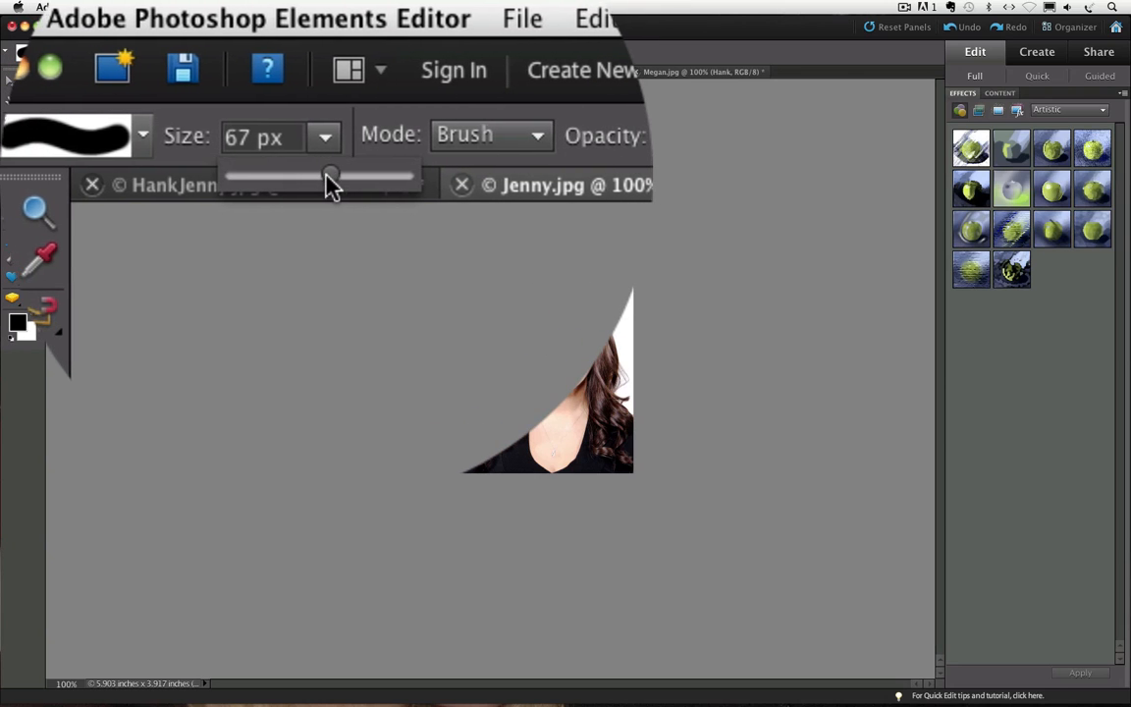
pyautogui.moveTo(332, 175); pyautogui.dragTo(326, 175)
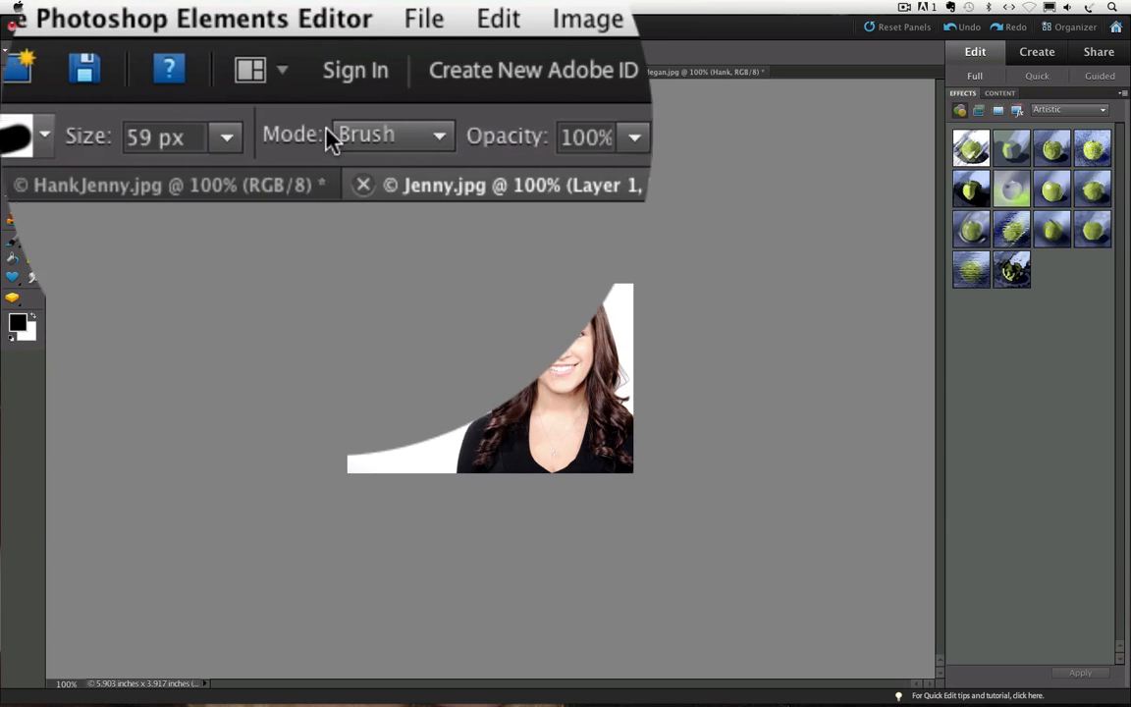
pyautogui.click(436, 135)
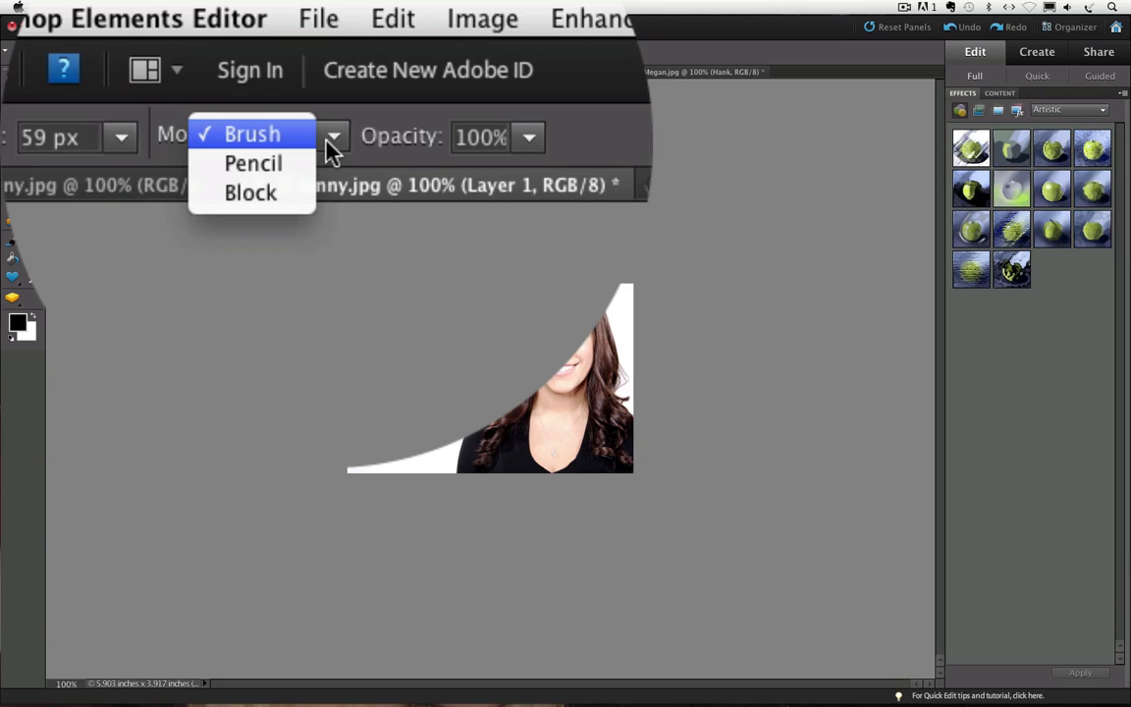
pyautogui.click(253, 133)
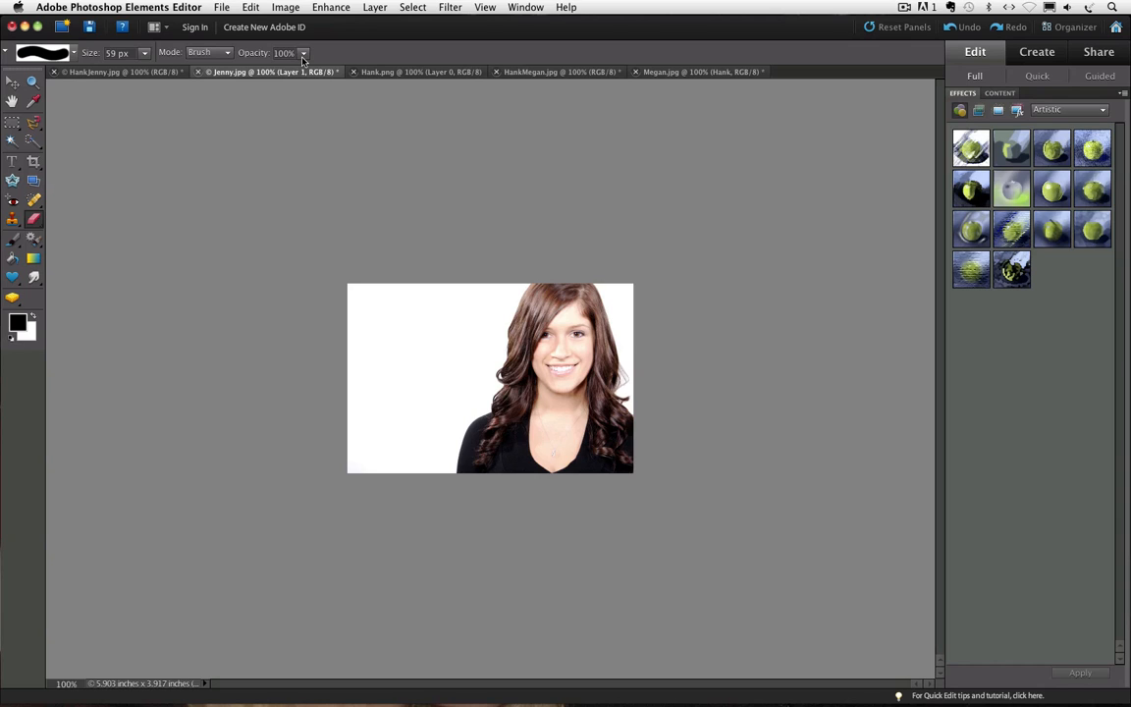
# Step: Show the Layers panel from the Window menu
pyautogui.click(526, 8)
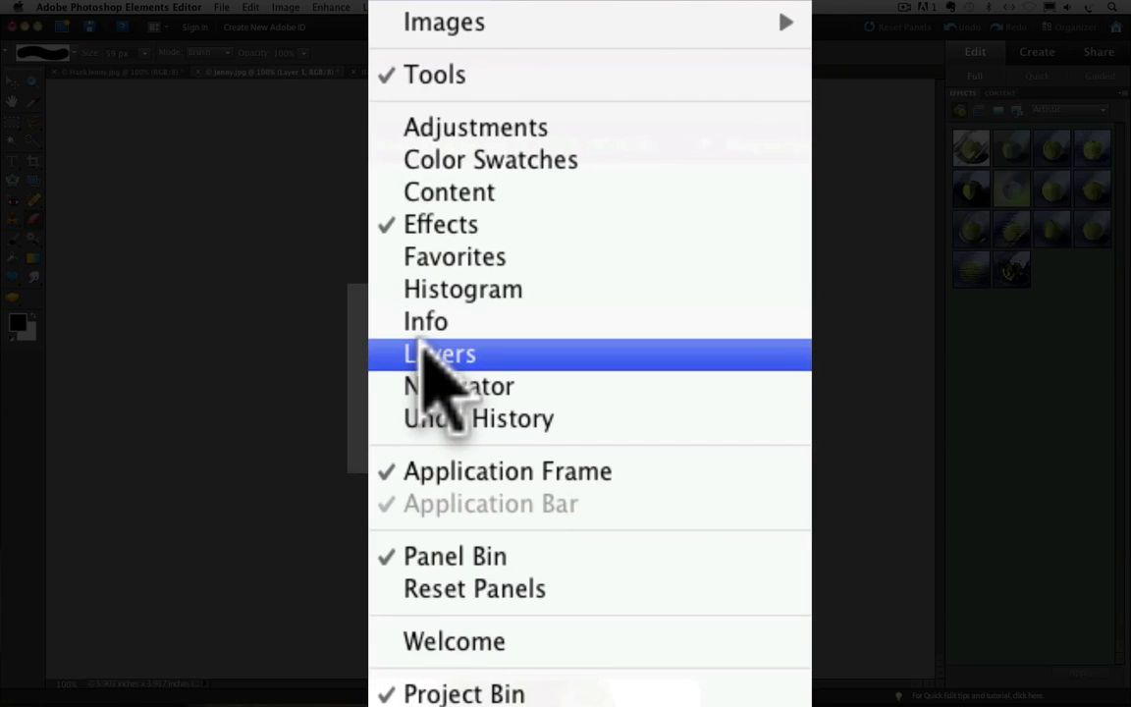
pyautogui.click(436, 354)
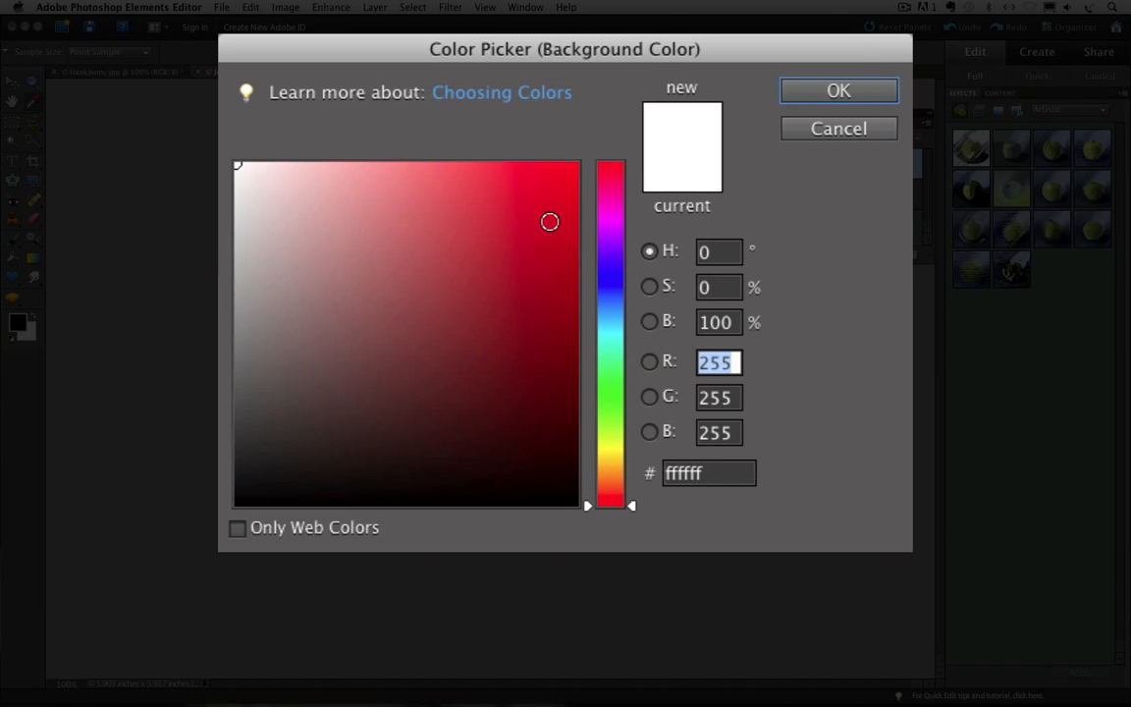
# Step: Set the background colour to red (R252 G2 B2) in the Color Picker
pyautogui.click(576, 165)
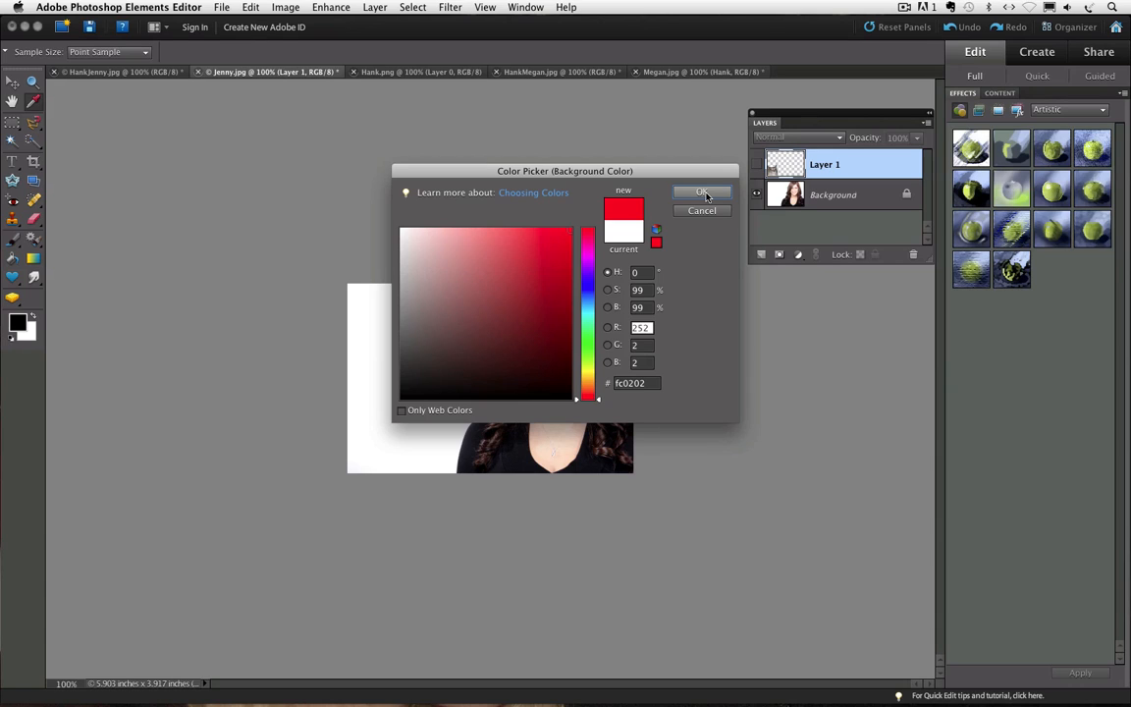
pyautogui.click(703, 193)
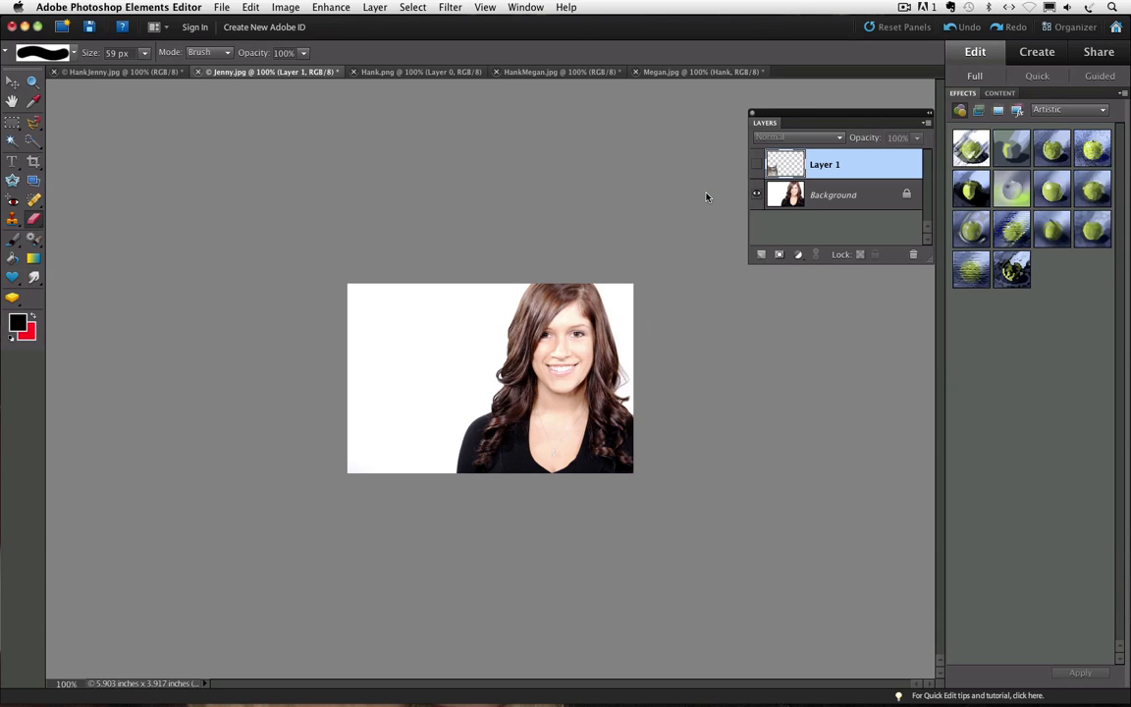
pyautogui.moveTo(33, 343)
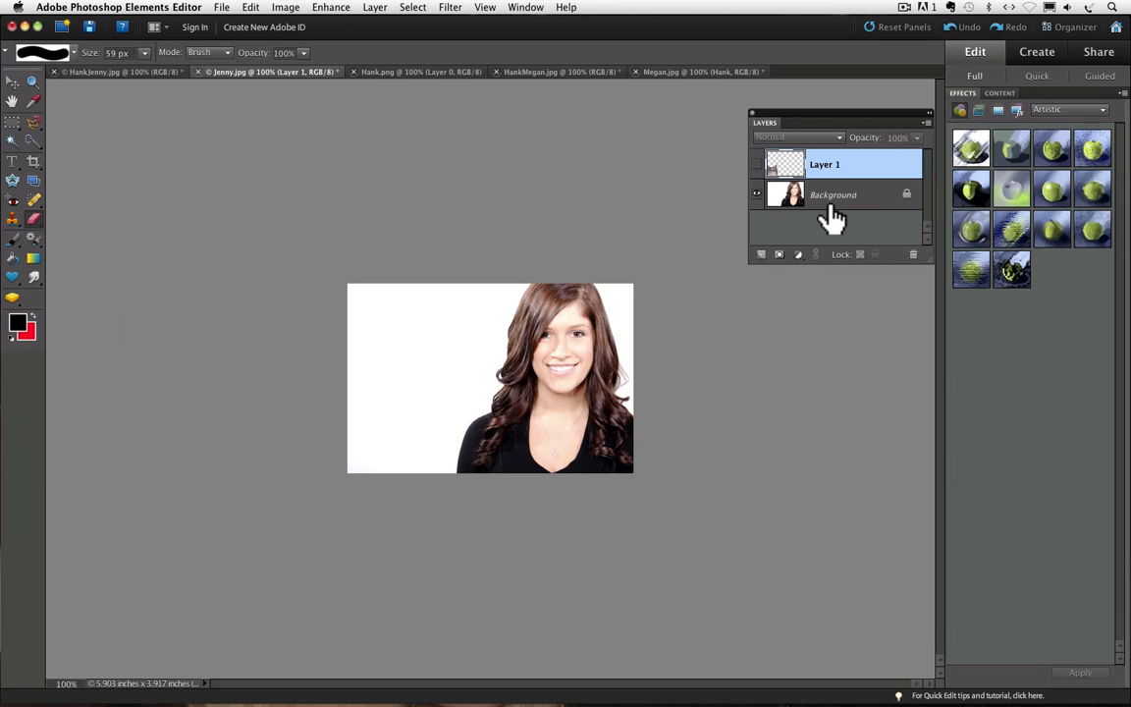
# Step: Make the Background layer the active editing target instead of Layer 1
pyautogui.click(832, 195)
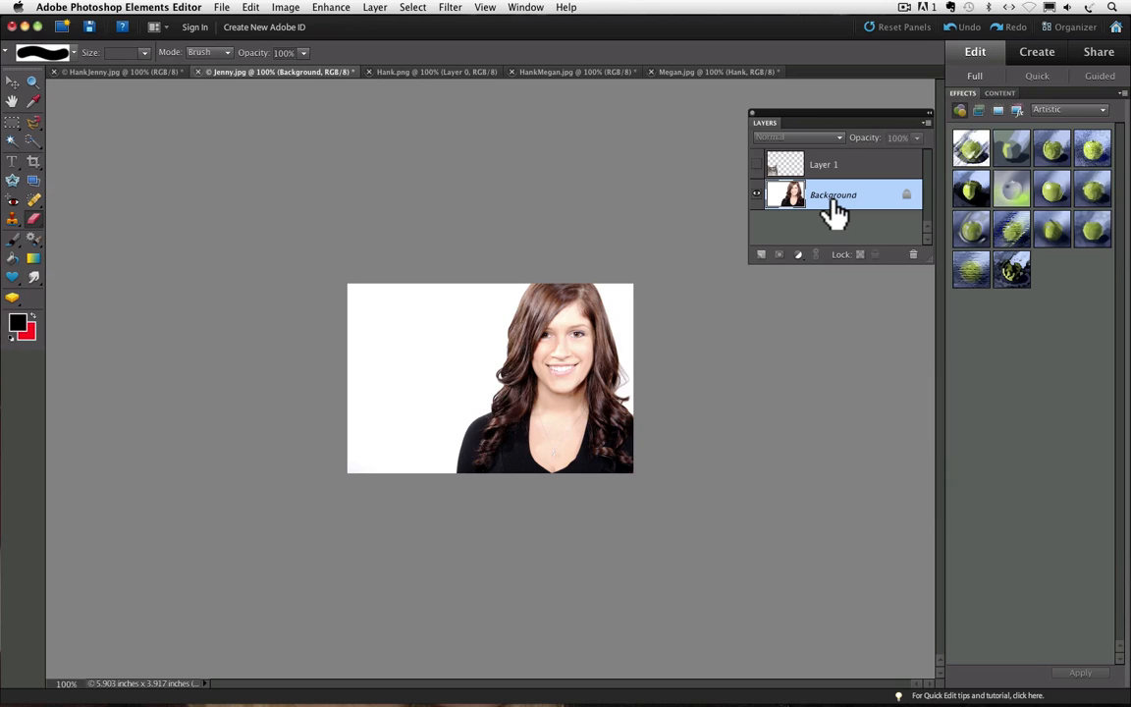
pyautogui.moveTo(393, 397)
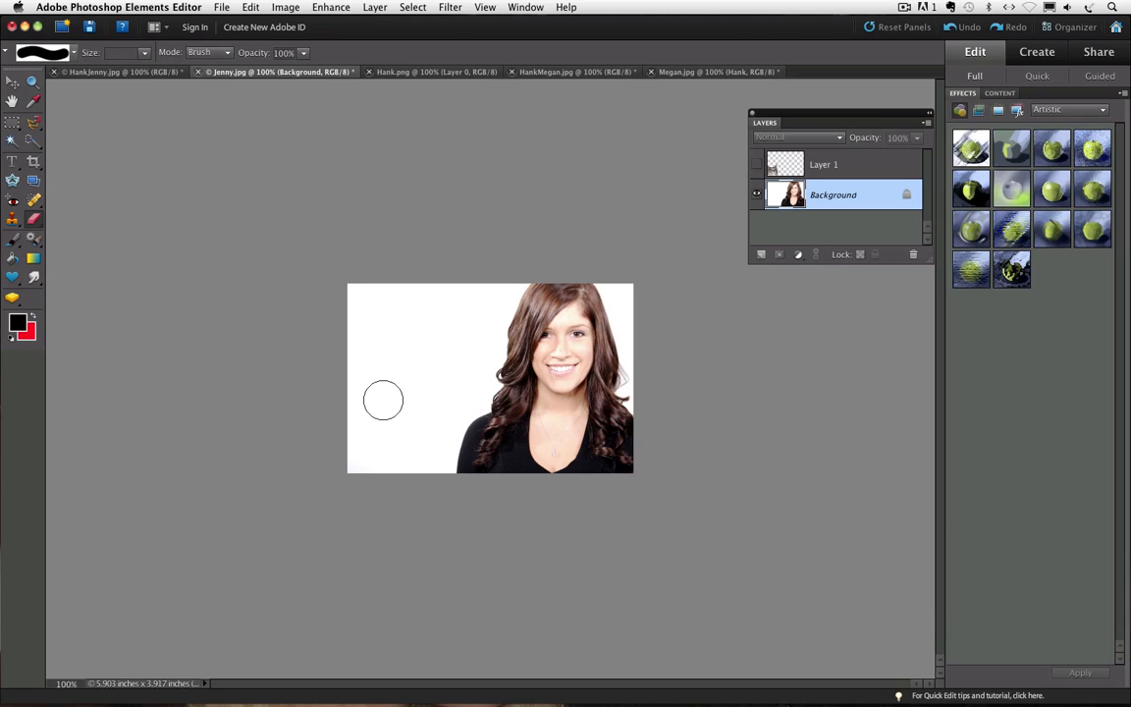
# Step: Erase a red streak across the face on the Background layer, then return to Layer 1
pyautogui.moveTo(377, 401); pyautogui.dragTo(432, 400)
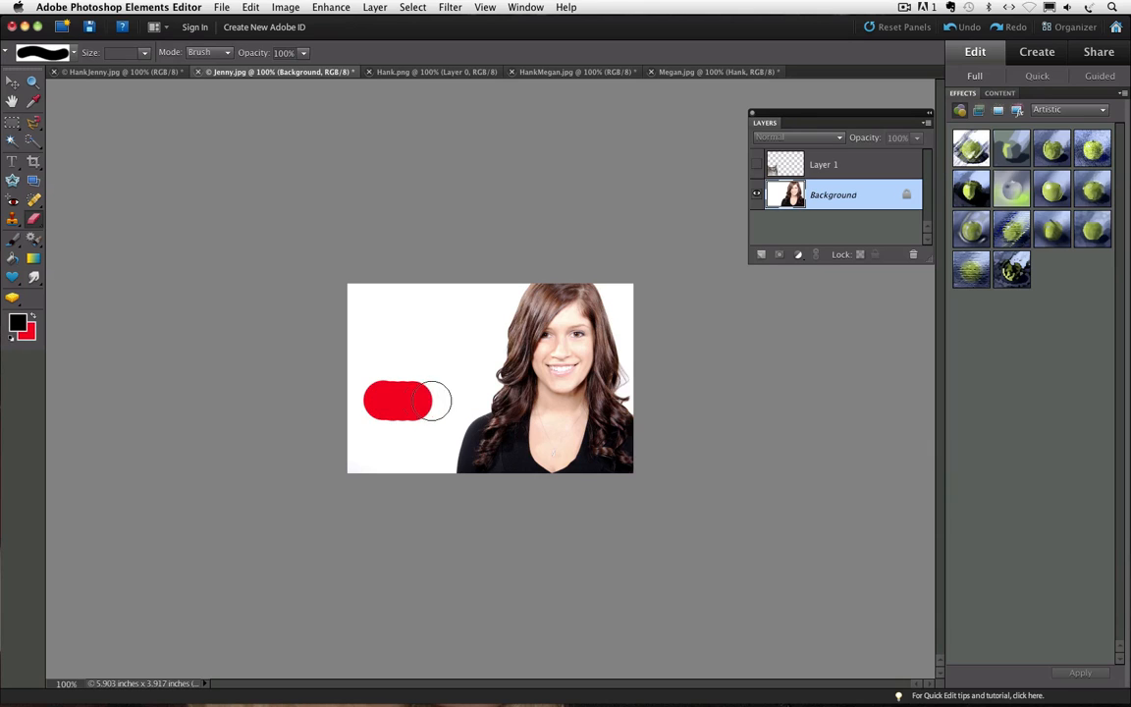
pyautogui.moveTo(422, 401); pyautogui.dragTo(589, 401)
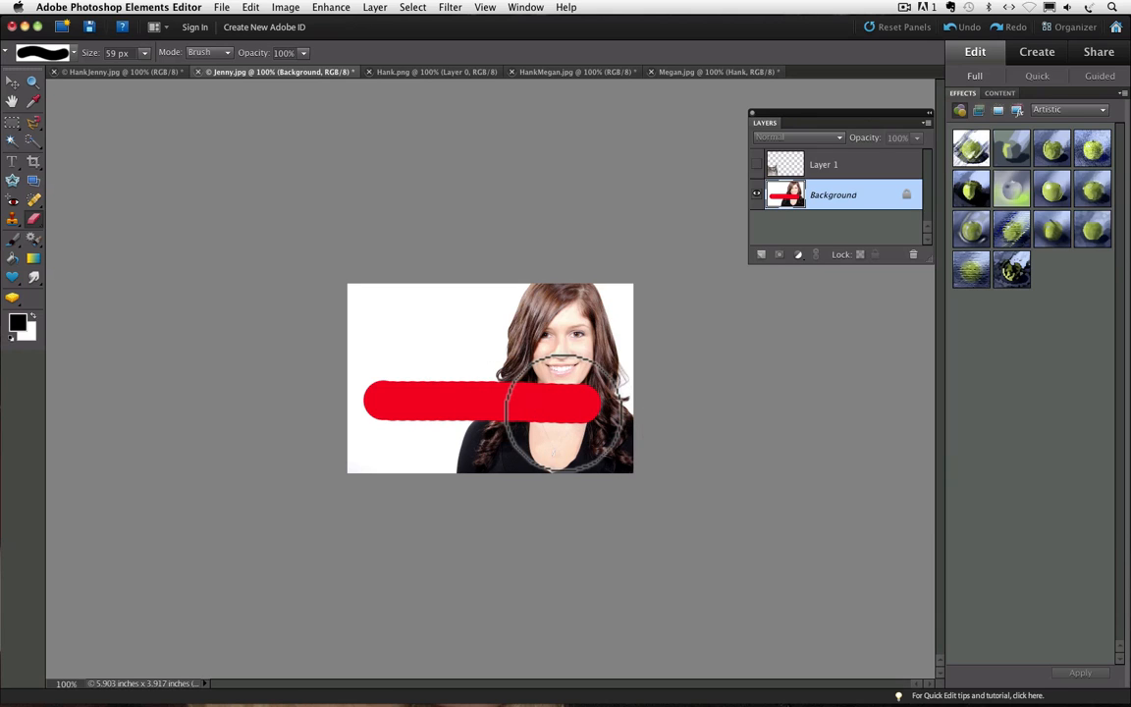
pyautogui.click(966, 28)
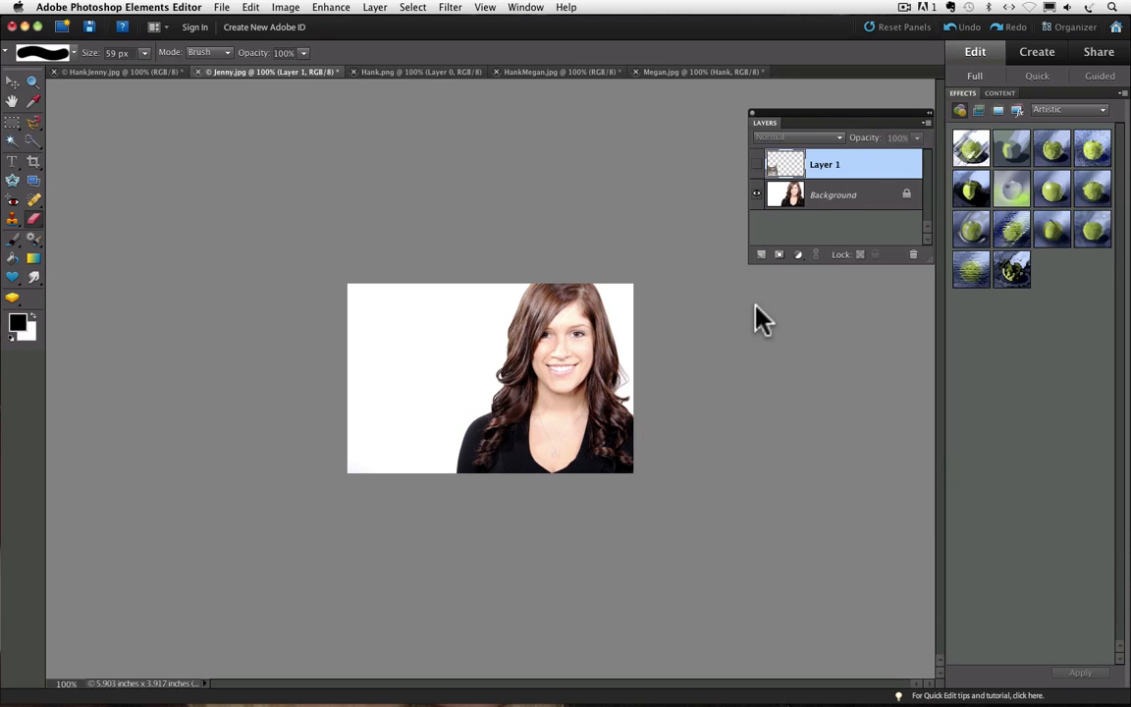
pyautogui.moveTo(758, 311)
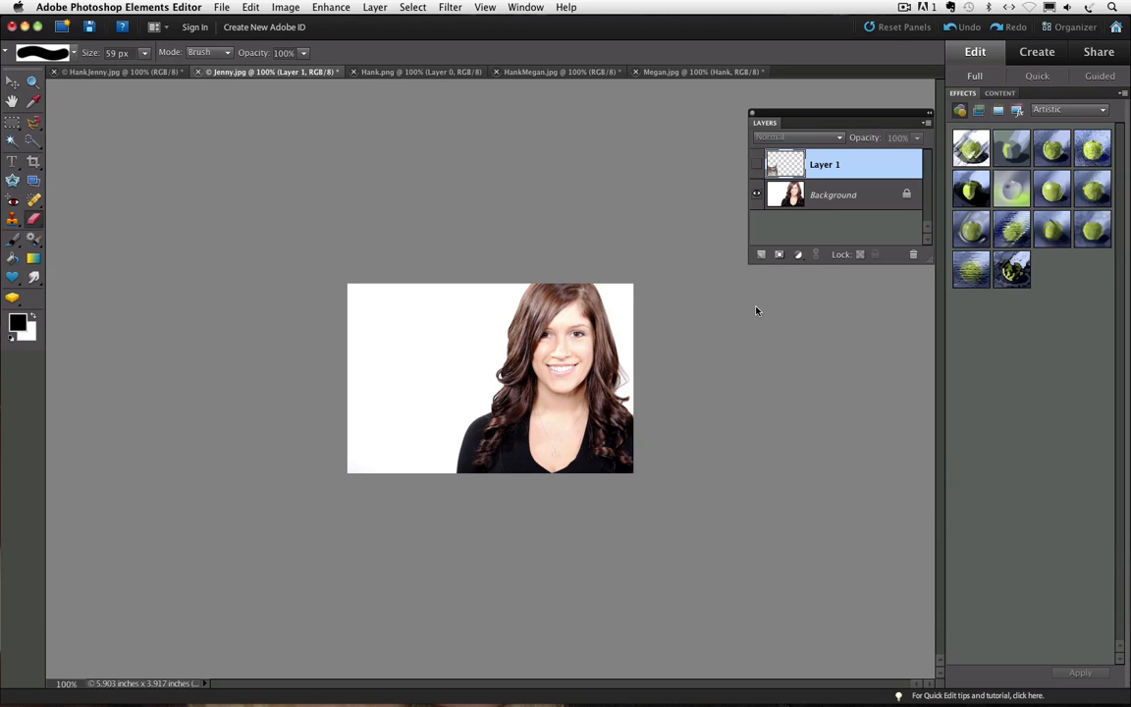
pyautogui.moveTo(718, 312)
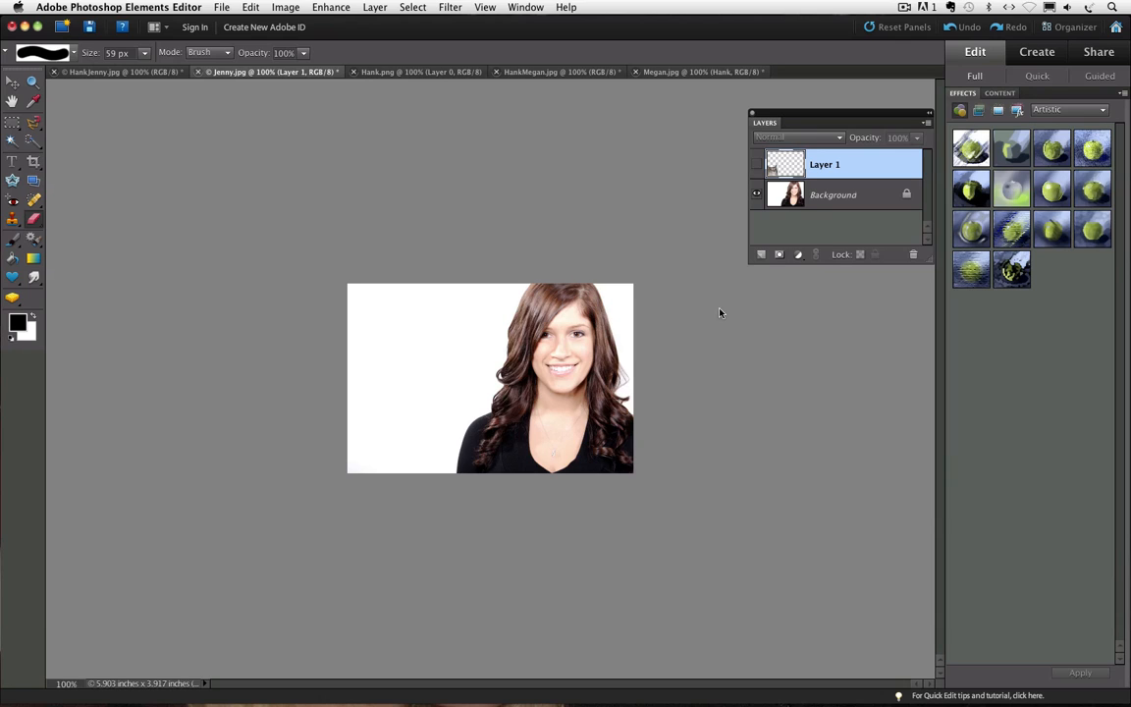
# Step: Bring up the HankJenny.jpg document with the cat at the woman's lower left
pyautogui.click(102, 71)
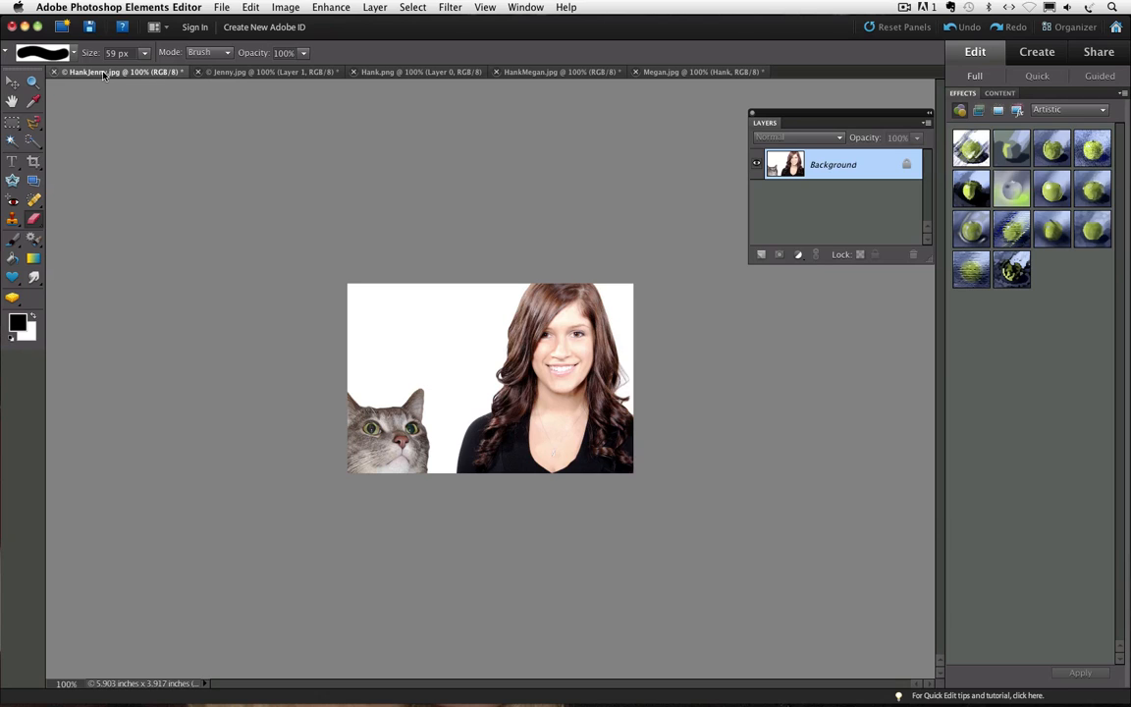
pyautogui.moveTo(432, 410)
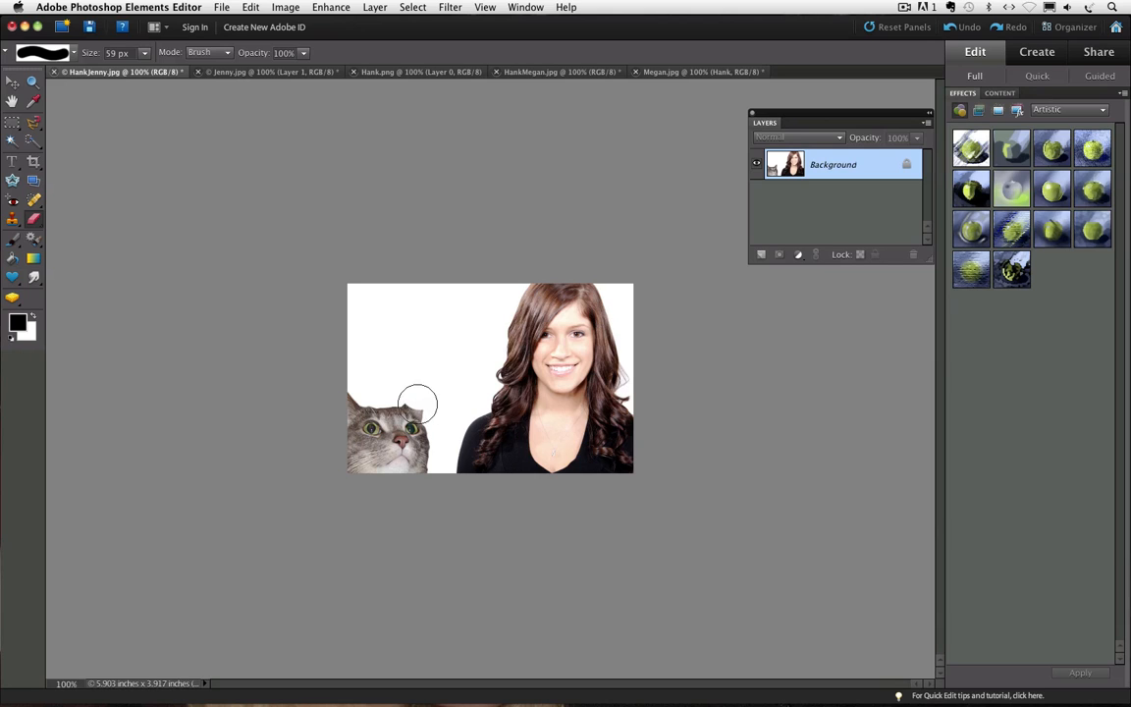
# Step: Erase the cat from the lower left, leaving plain white
pyautogui.moveTo(416, 405); pyautogui.dragTo(391, 477)
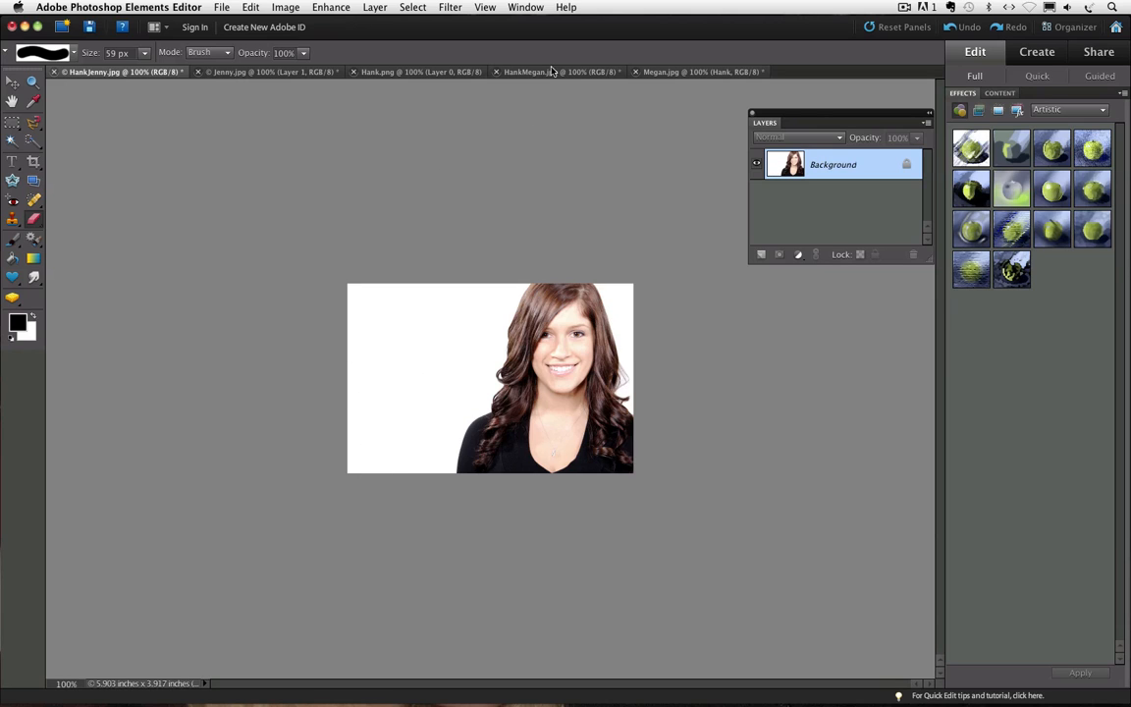
# Step: Switch to HankMegan.jpg and erase the cat, leaving a white patch over the orange background
pyautogui.click(540, 71)
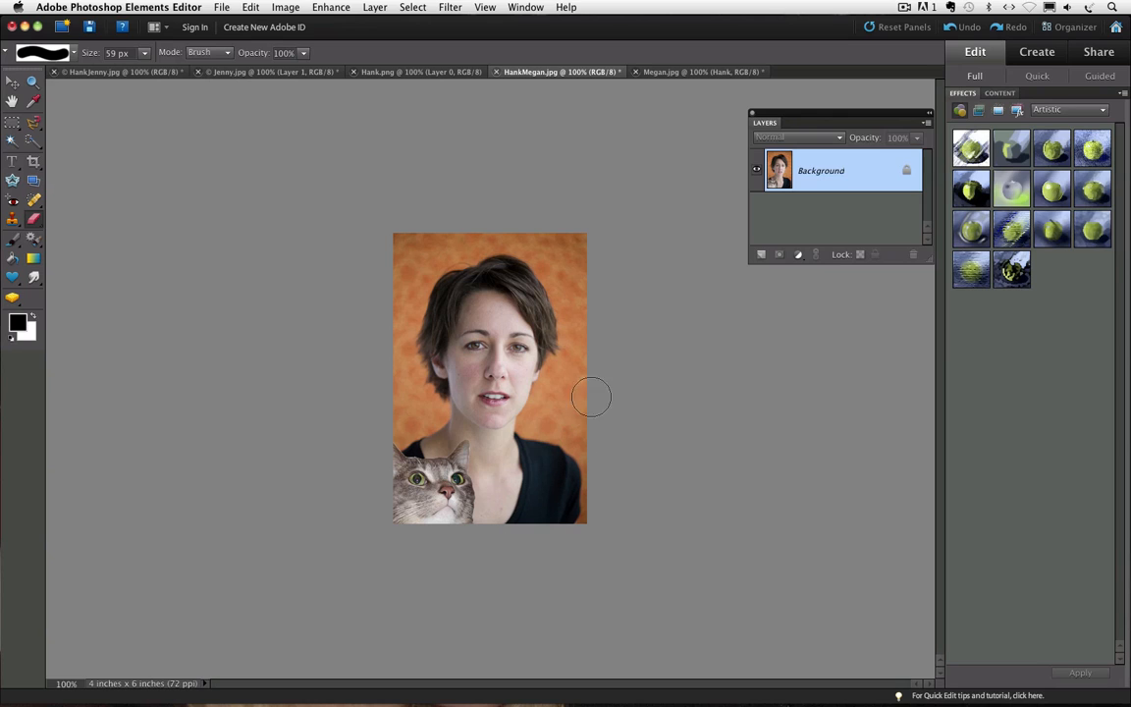
pyautogui.moveTo(410, 397)
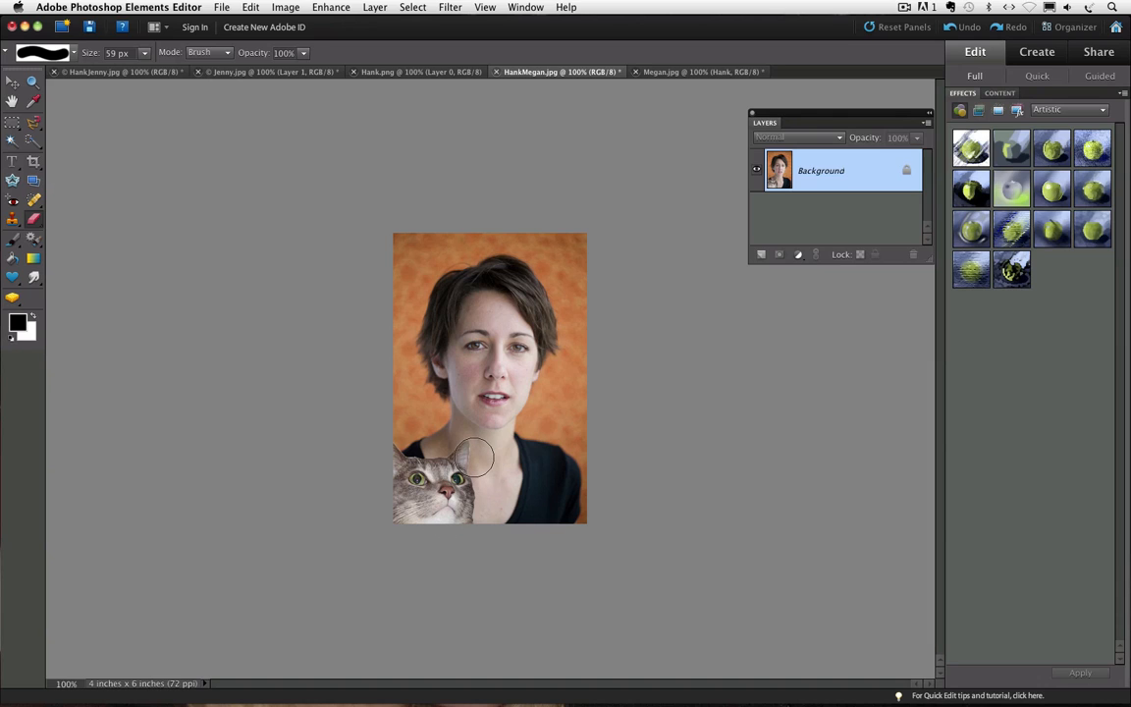
pyautogui.moveTo(465, 444)
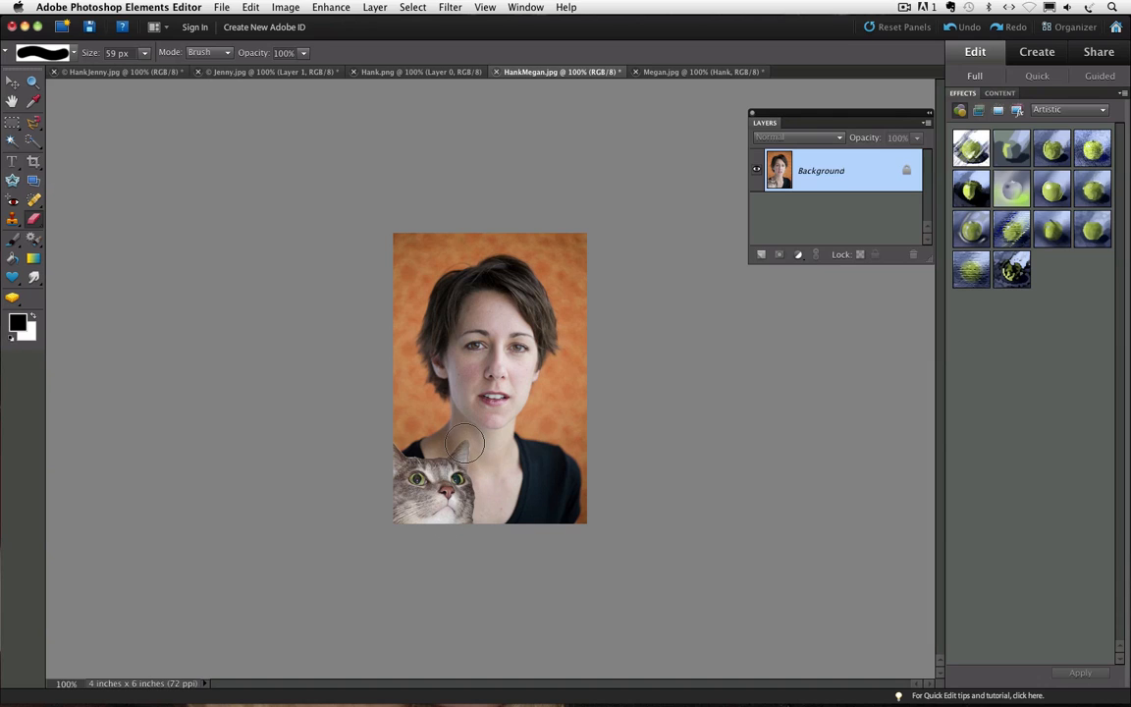
pyautogui.moveTo(461, 442); pyautogui.dragTo(422, 462)
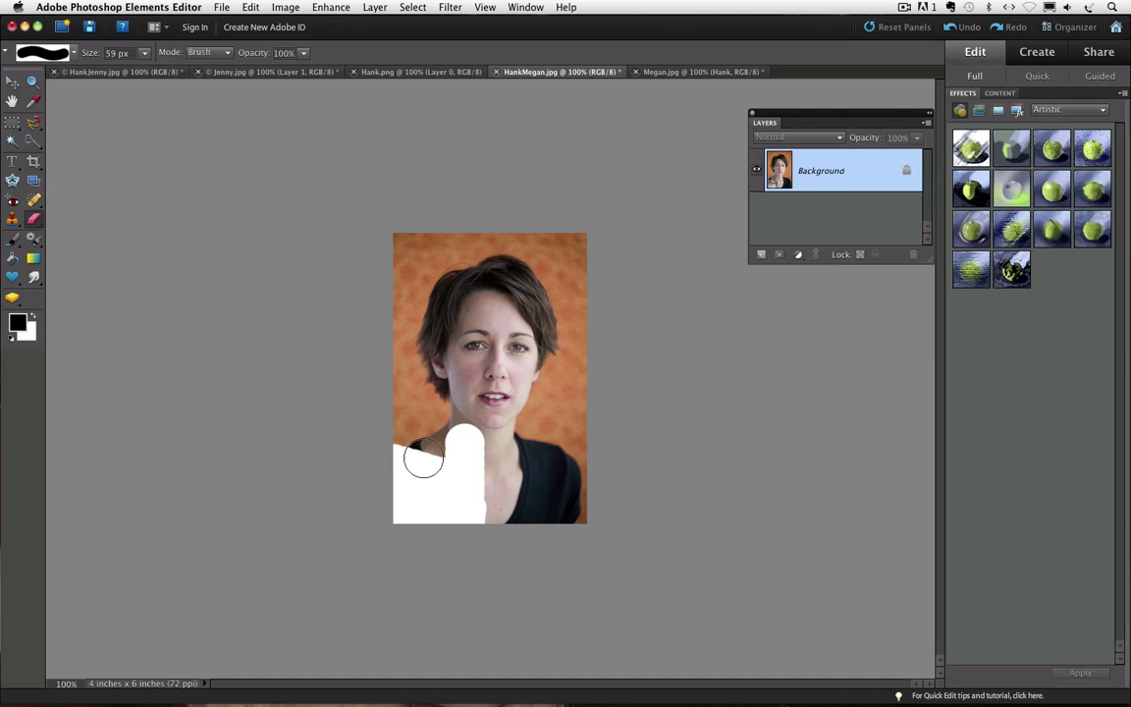
pyautogui.moveTo(424, 460); pyautogui.dragTo(483, 562)
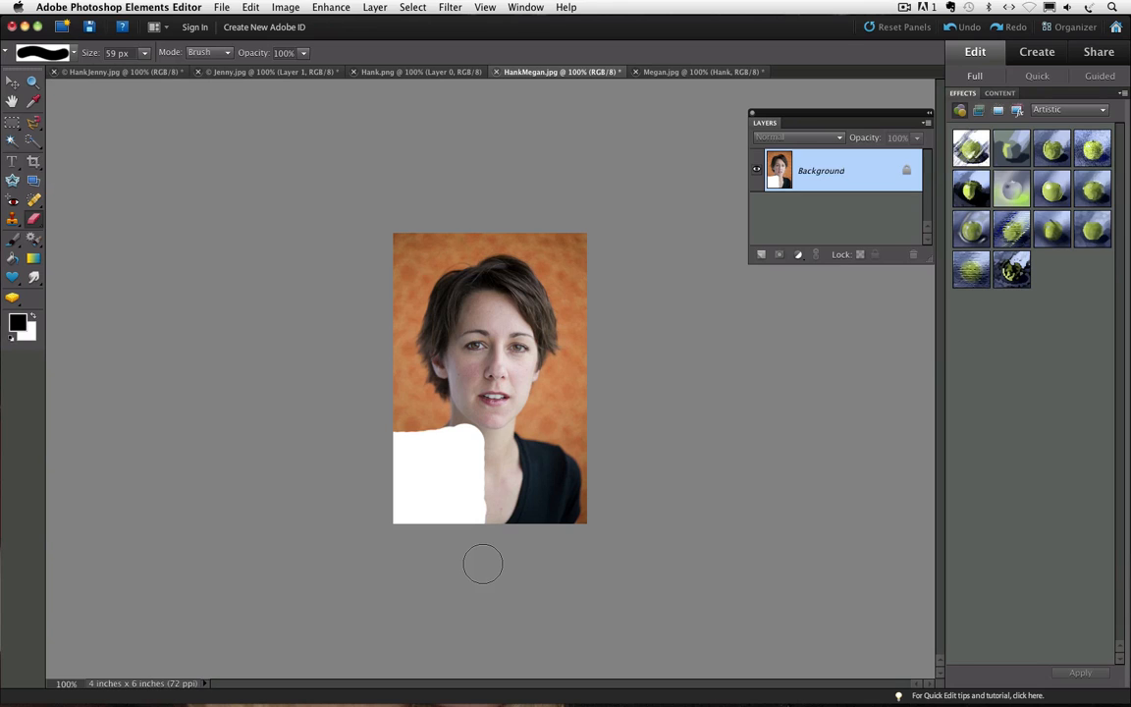
pyautogui.moveTo(540, 82)
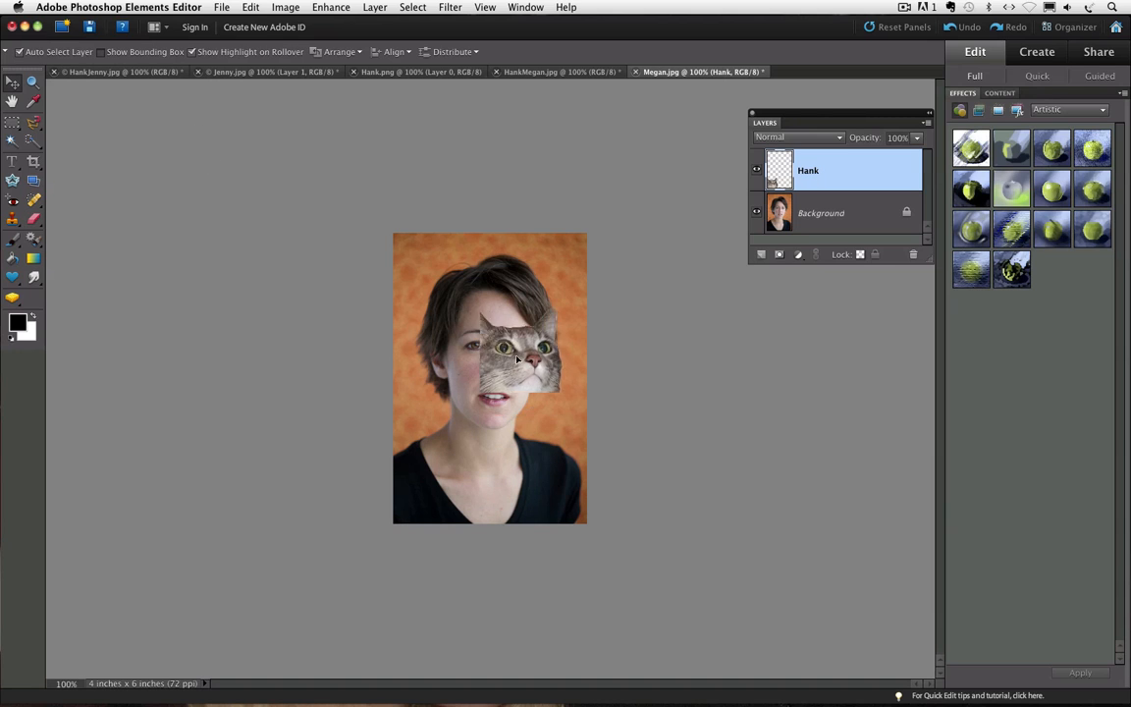
# Step: Drag the Hank cat layer off the woman's face into the photo's lower left corner
pyautogui.moveTo(515, 357); pyautogui.dragTo(467, 481)
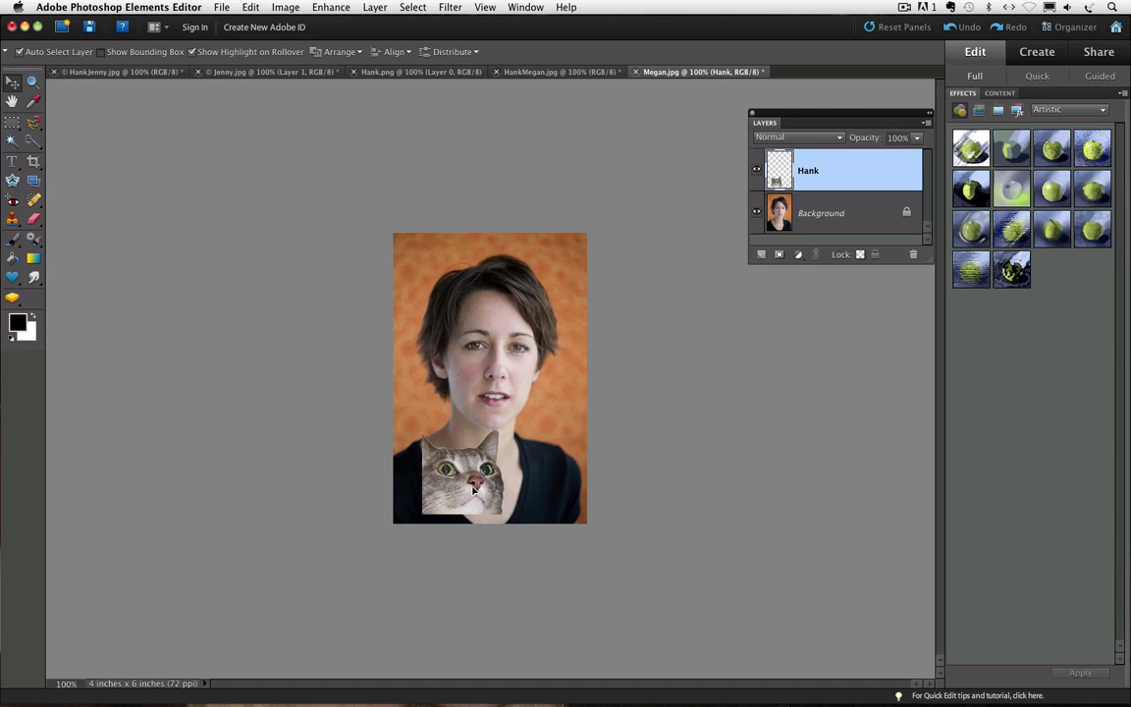
pyautogui.moveTo(468, 481); pyautogui.dragTo(436, 491)
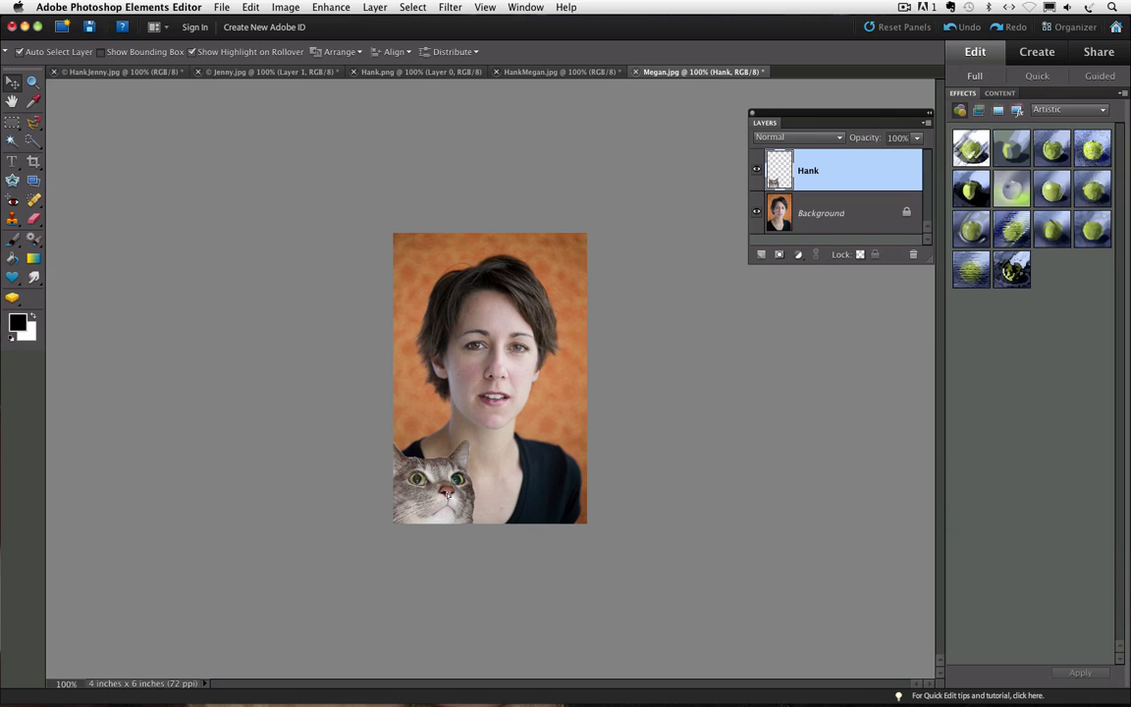
pyautogui.moveTo(499, 485)
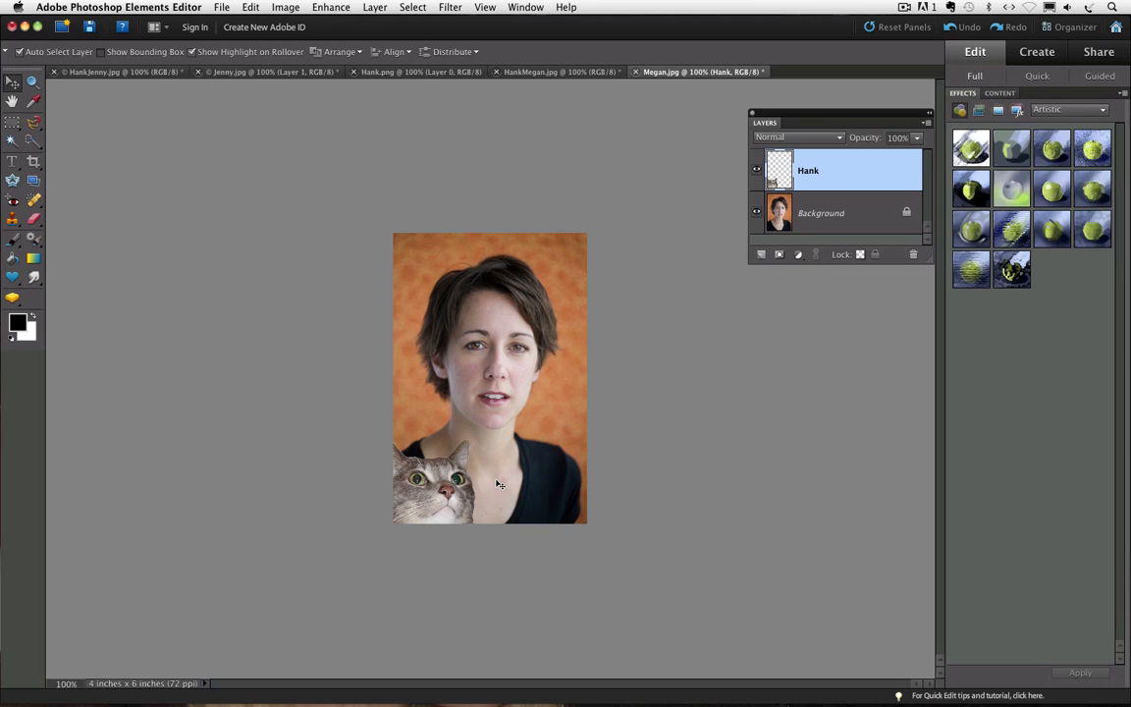
pyautogui.moveTo(507, 491)
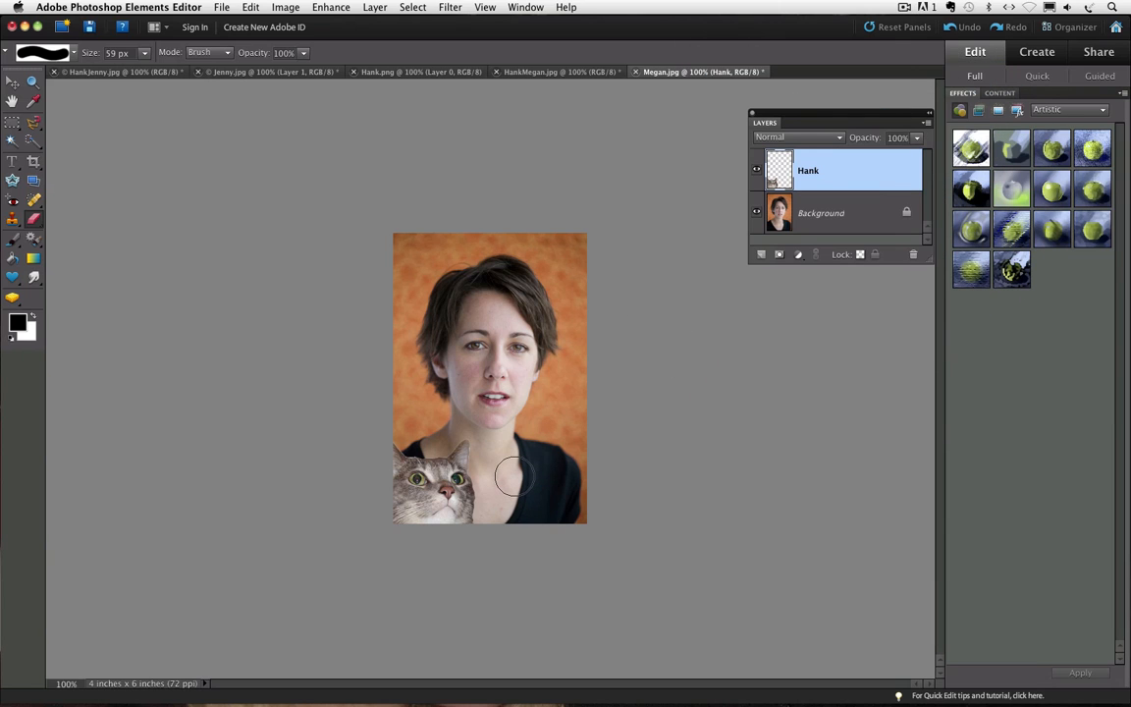
# Step: Erase the cat from the Hank layer with the Eraser, revealing the woman's photo beneath
pyautogui.moveTo(515, 477); pyautogui.dragTo(467, 518)
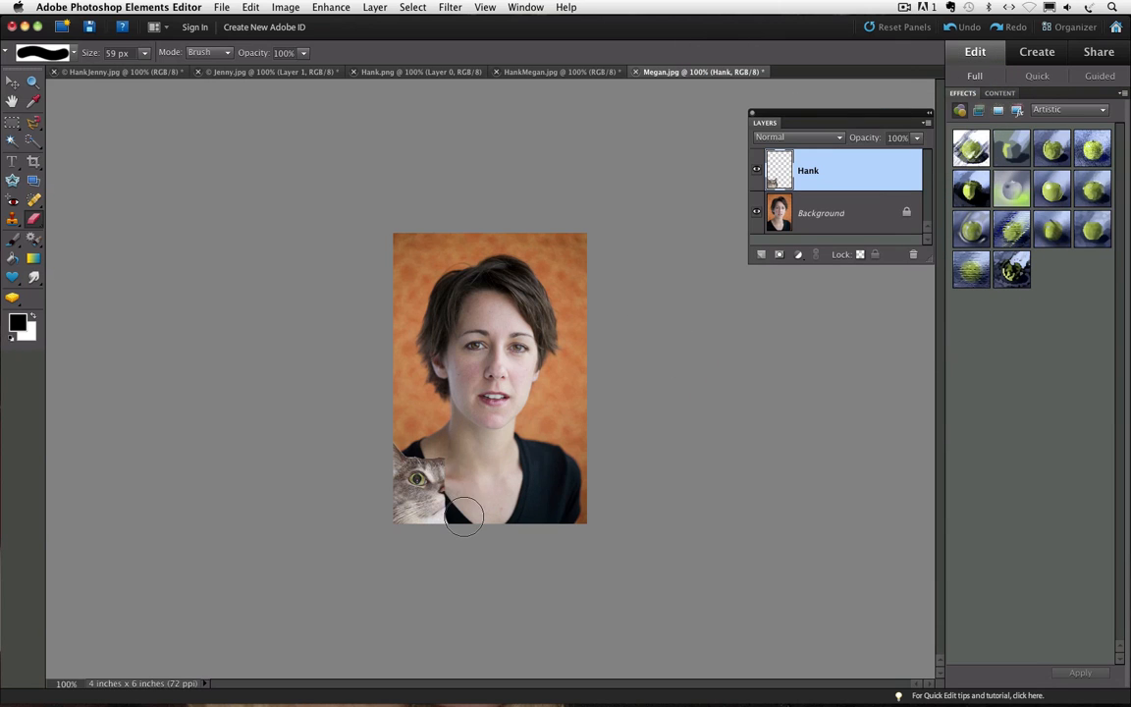
pyautogui.moveTo(463, 518); pyautogui.dragTo(393, 495)
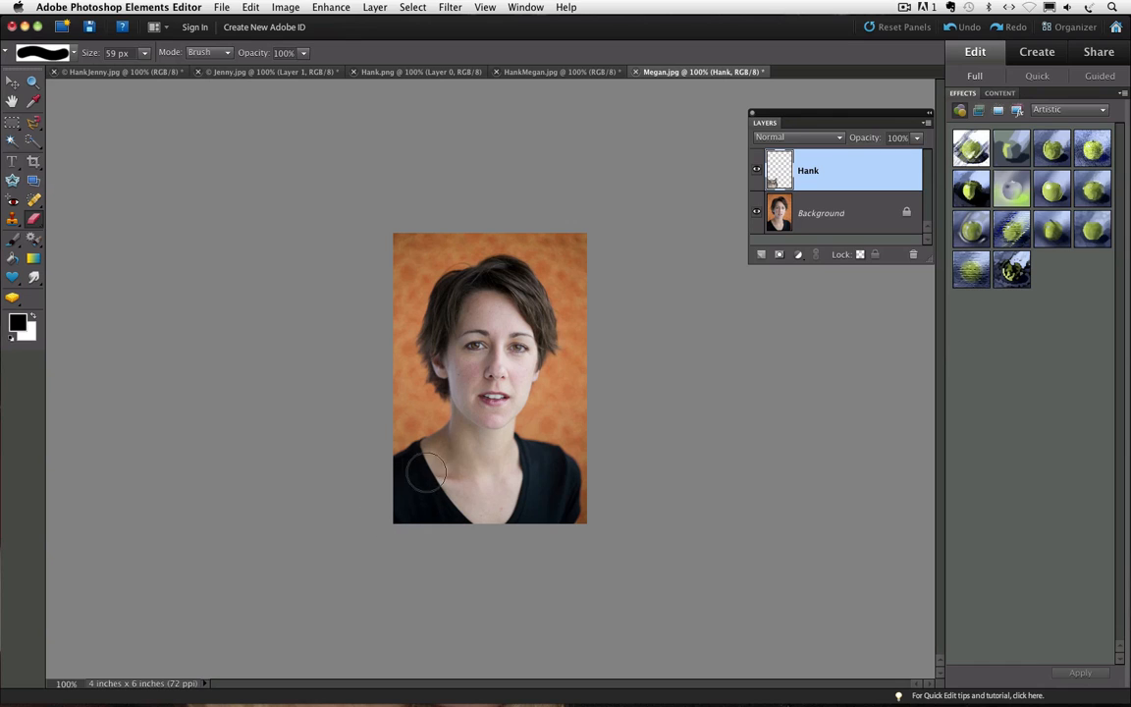
pyautogui.moveTo(439, 495)
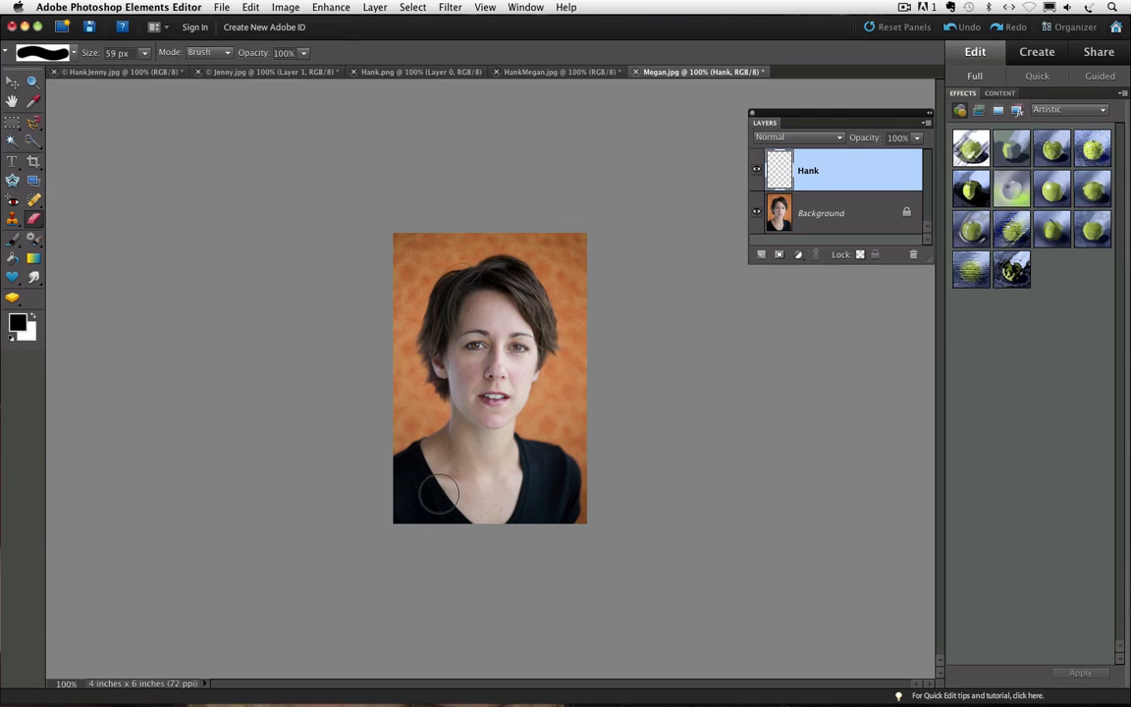